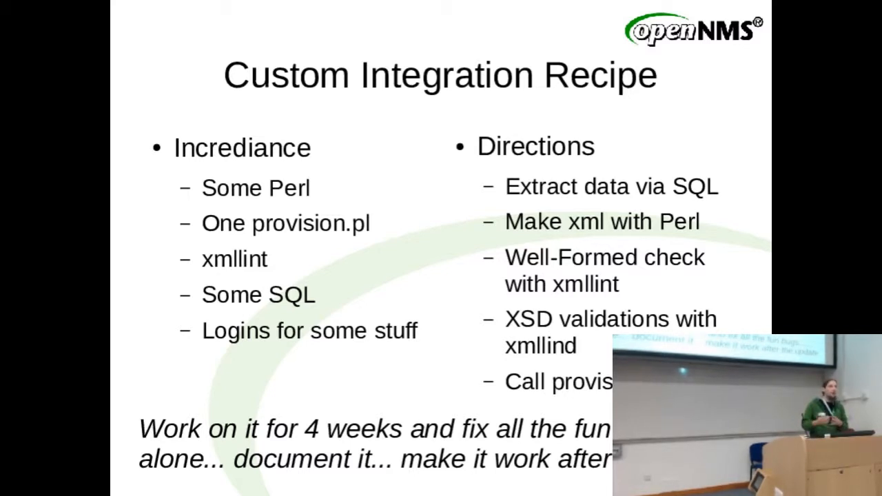
# Advance through the Configuration slide and end the Impress slideshow.
pyautogui.press('Right')
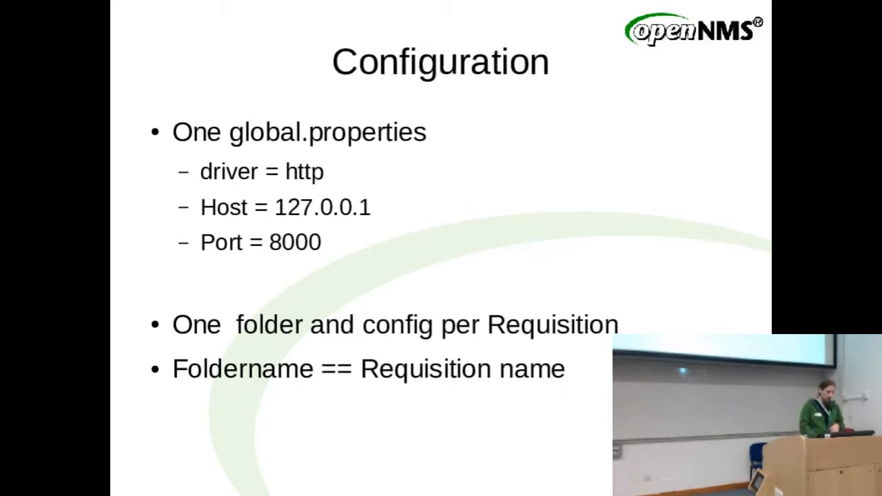
pyautogui.press('Right')
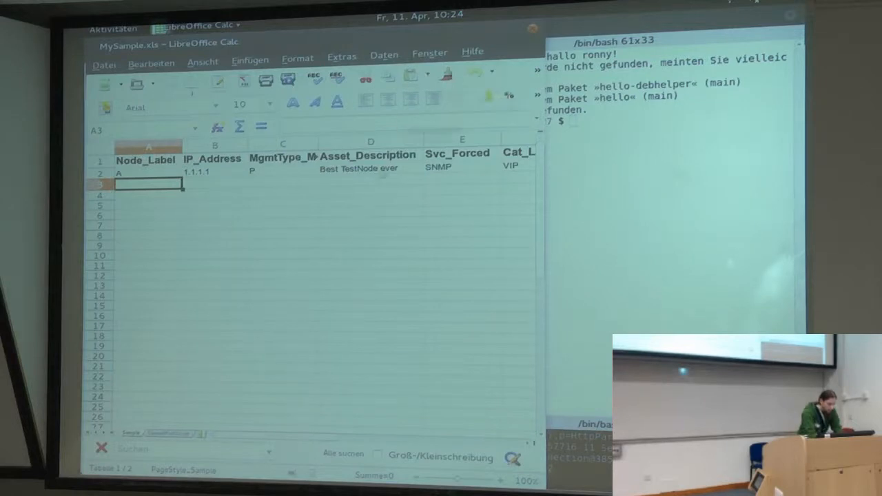
pyautogui.moveTo(352, 234)
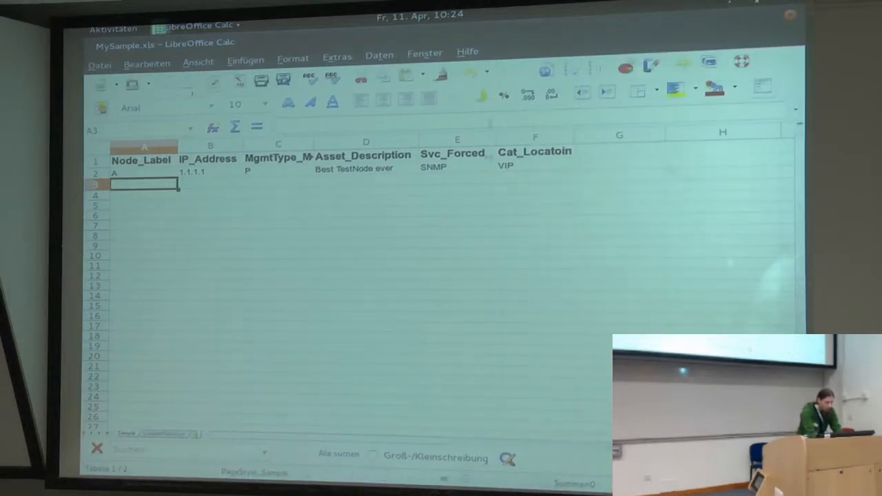
# Replace the first node's label A with the autocompleted Ronny in the requisition sheet.
pyautogui.click(144, 172)
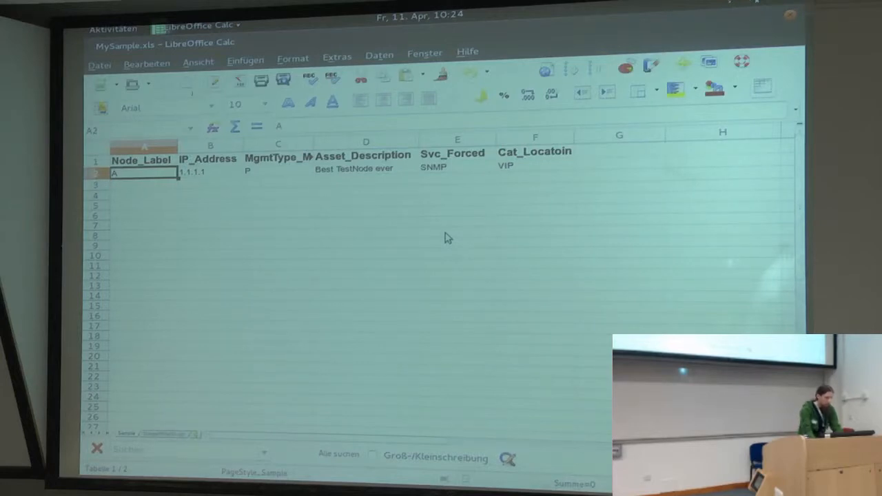
pyautogui.write('R')
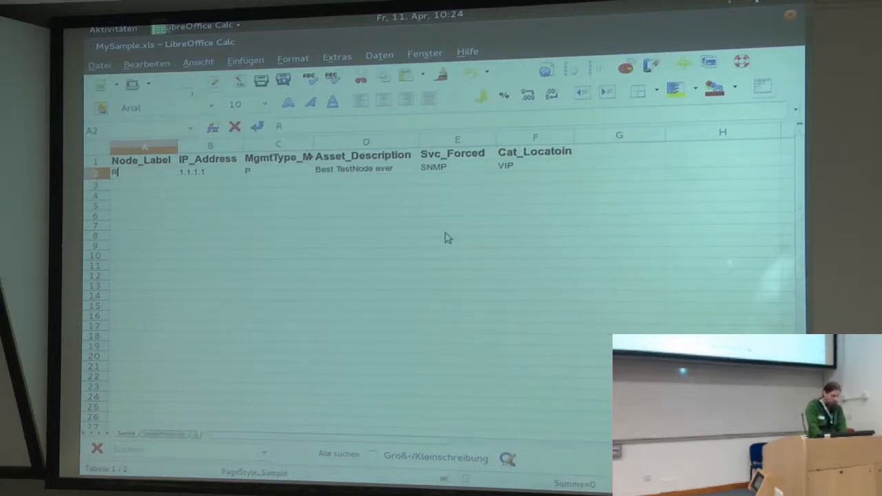
pyautogui.press('Return')
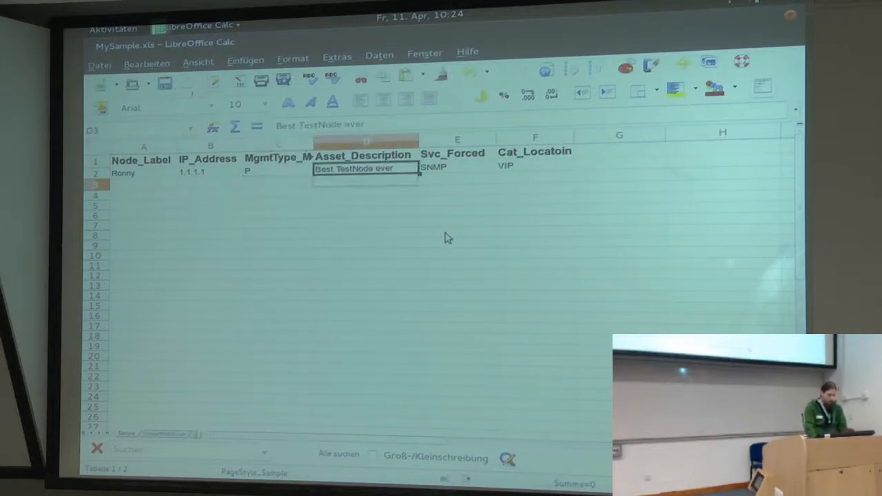
pyautogui.click(365, 168)
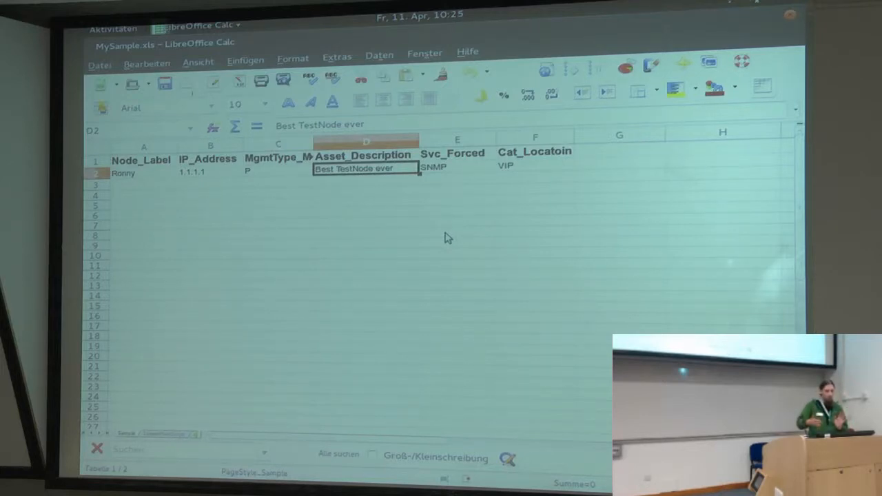
pyautogui.click(456, 165)
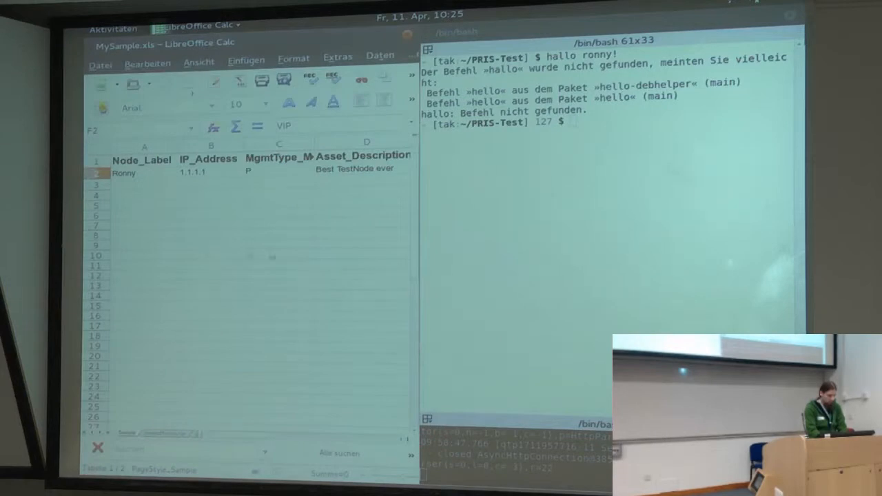
# Switch to Chromium to view the localhost requisition XML listing node Ronny at 1.1.1.1.
pyautogui.click(504, 326)
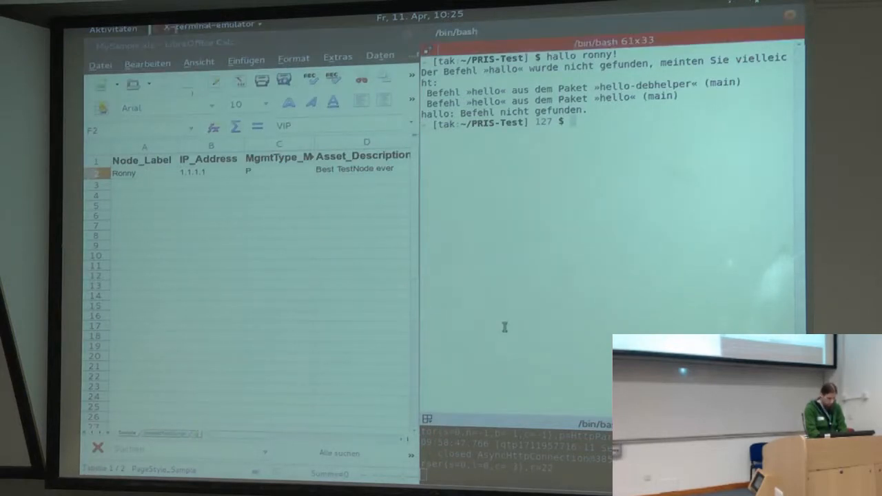
pyautogui.press('alt+Tab')
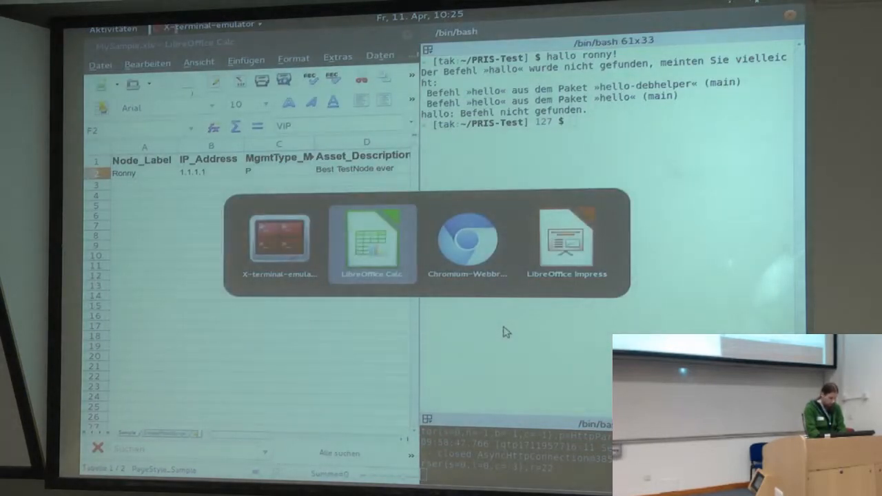
pyautogui.click(468, 245)
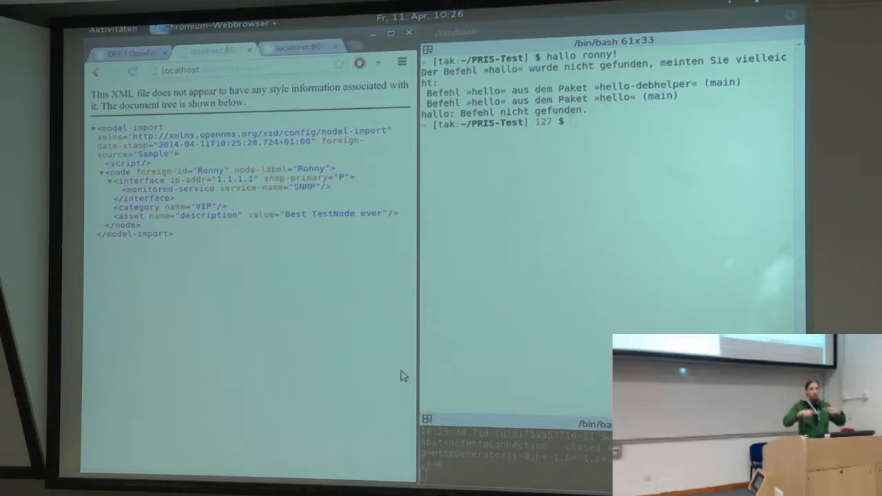
pyautogui.click(532, 326)
pyautogui.write('cd S')
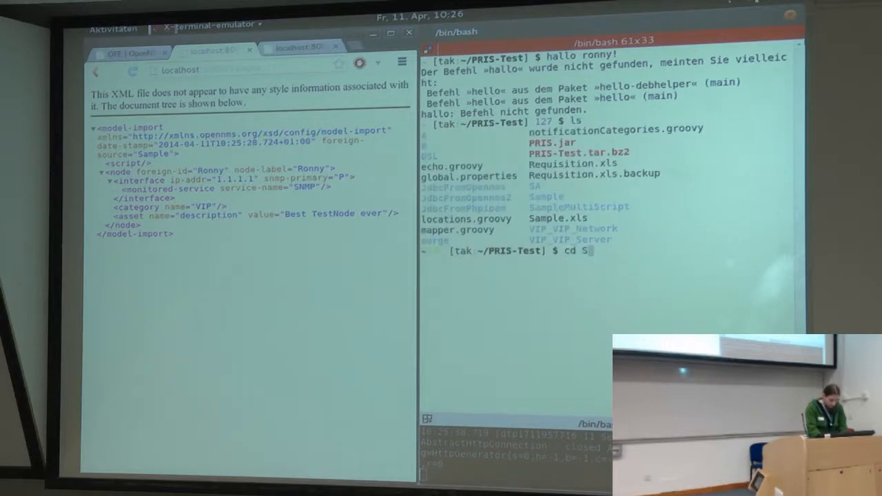
# View Sample/requisition.properties in vim, showing the MySample.xls spreadsheet source.
pyautogui.press('BackSpace')
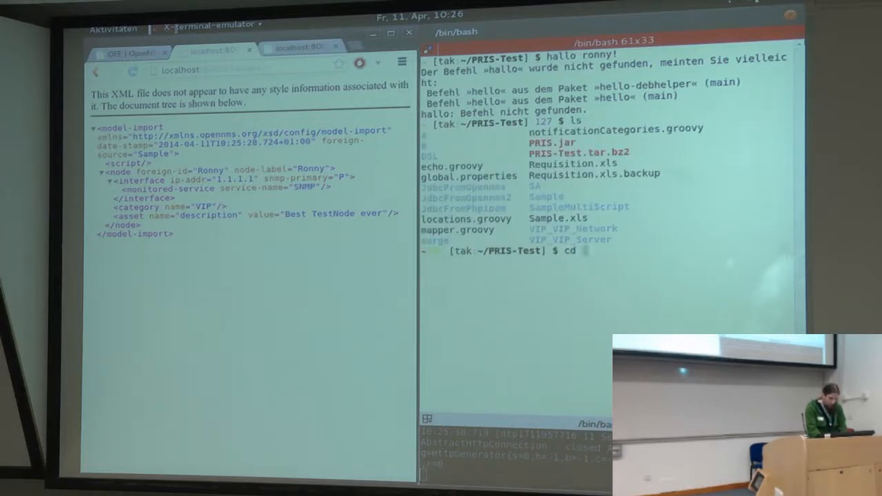
pyautogui.write('vim')
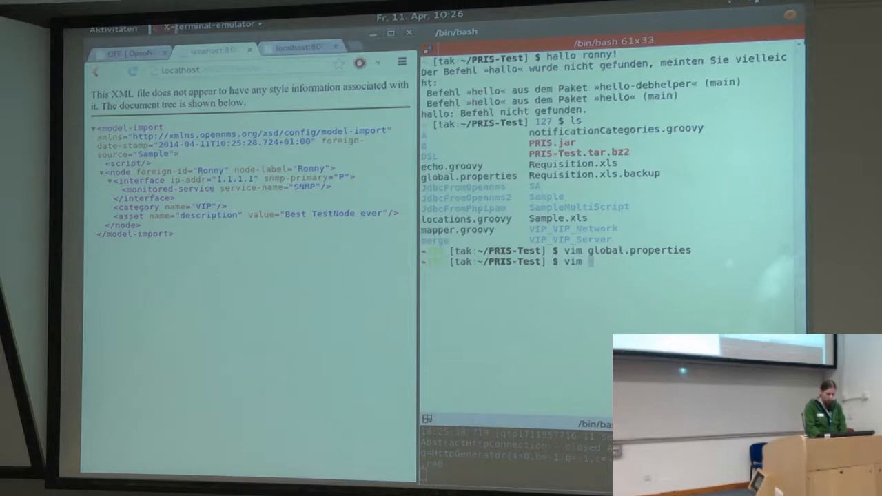
pyautogui.write('Sample/requisition.properties')
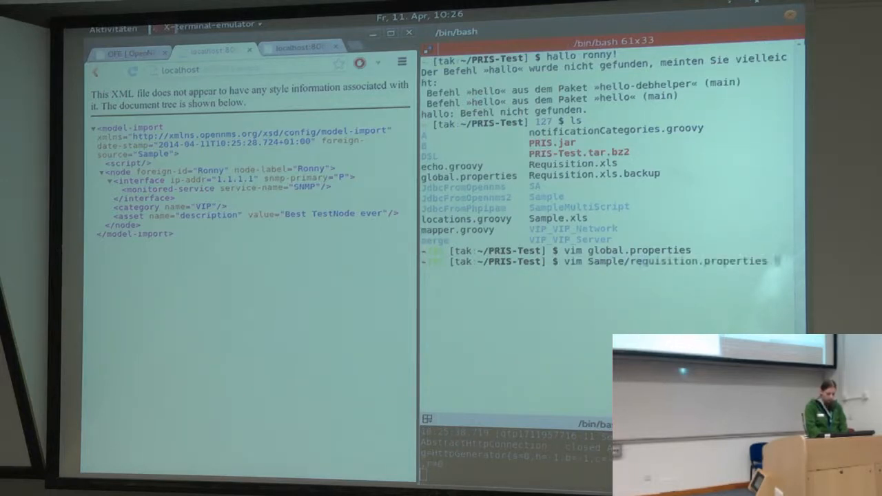
pyautogui.press('Return')
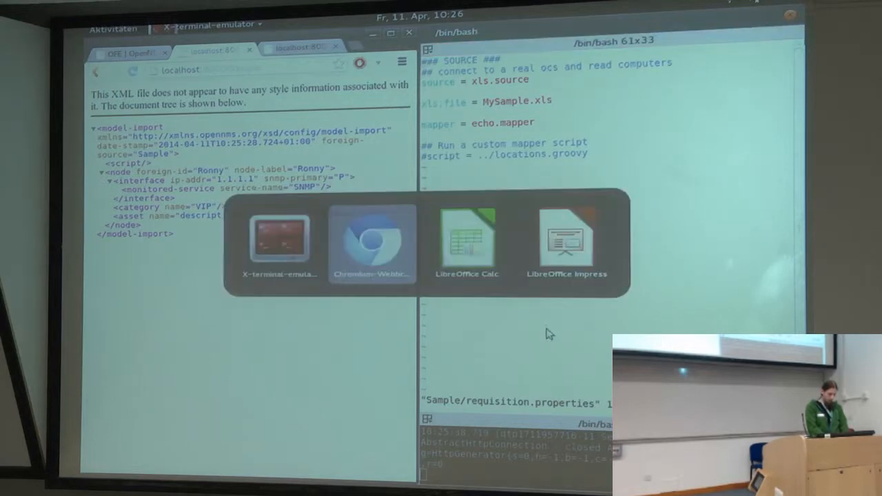
# Fill row 3 with node Ulf at 3.3.3.3, forced services SSH, ICMP and an OGP category.
pyautogui.click(467, 241)
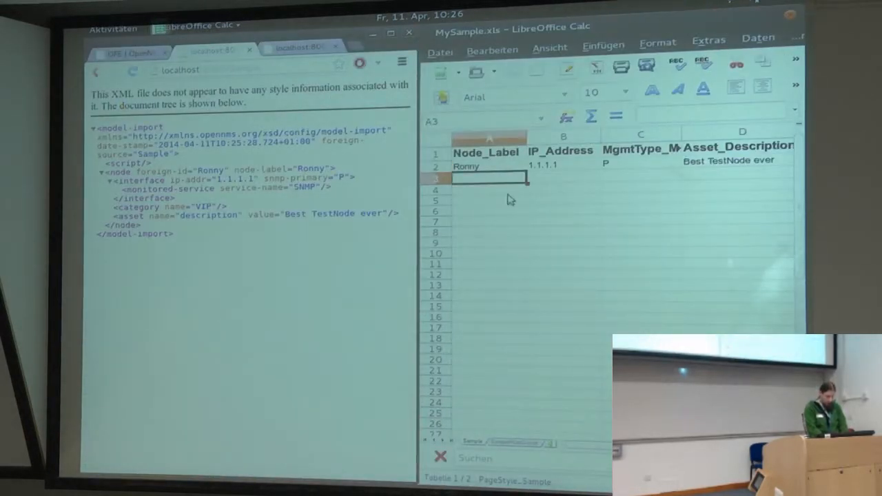
pyautogui.write('Ulf')
pyautogui.click(564, 177)
pyautogui.write('3.3.3.3')
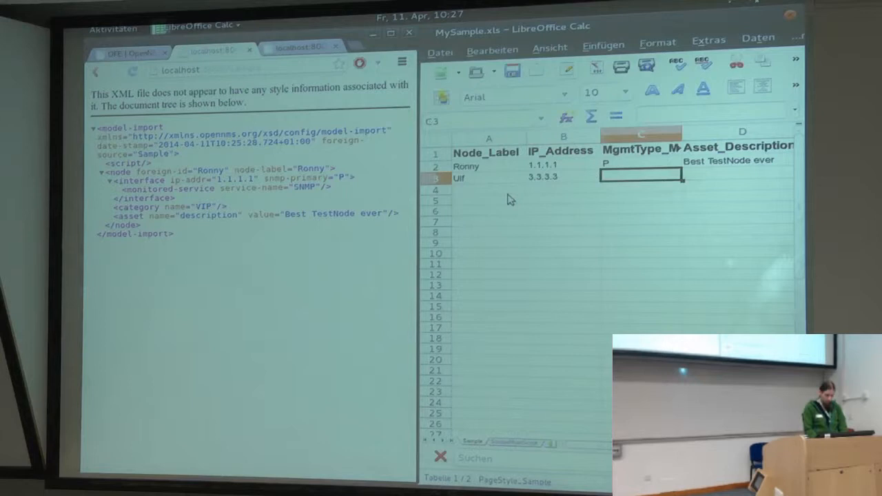
pyautogui.hscroll(3)
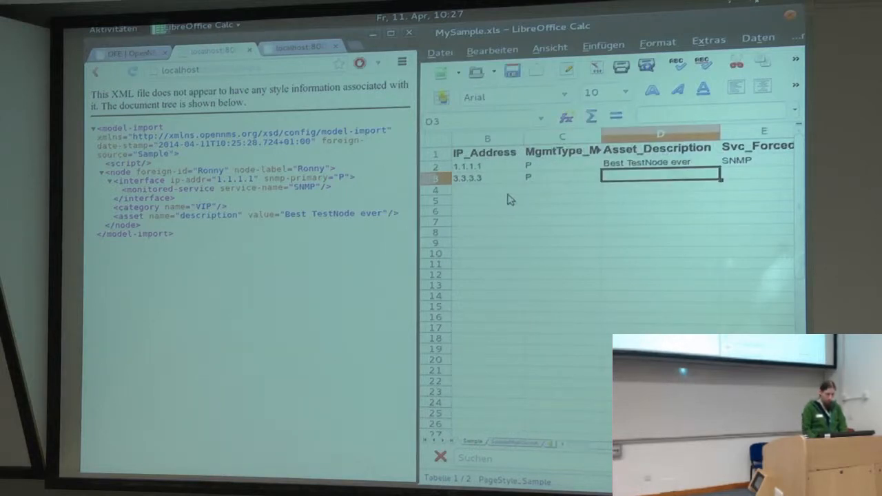
pyautogui.write('w')
pyautogui.write('asdf')
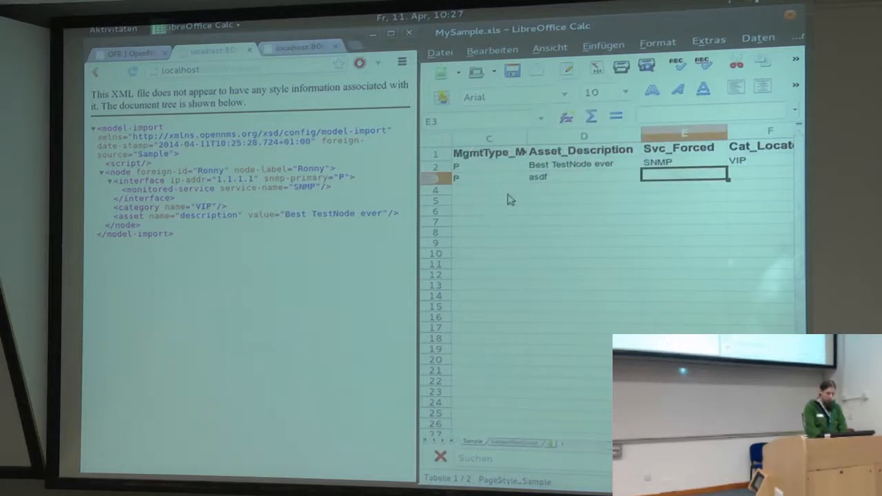
pyautogui.write('SSH')
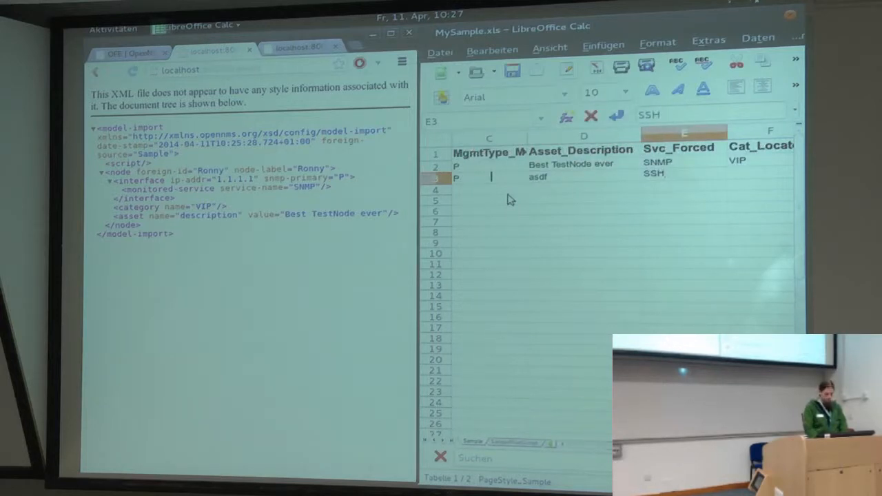
pyautogui.write(', IC')
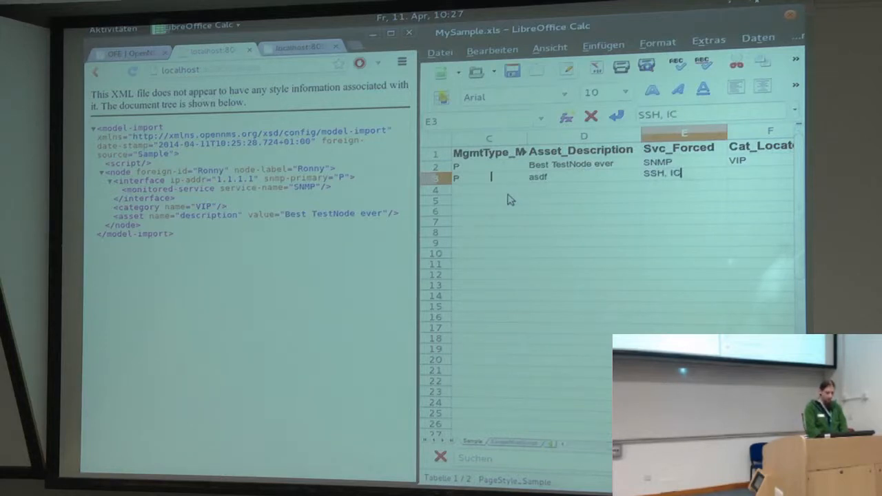
pyautogui.press('Tab')
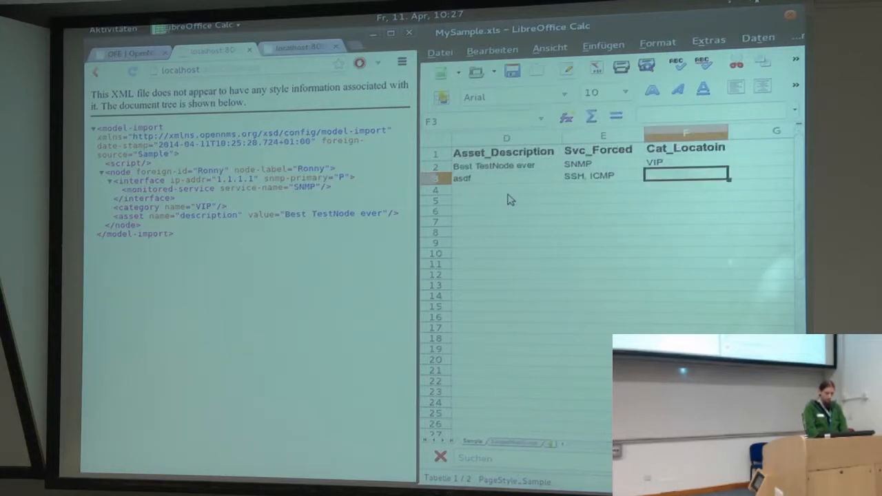
pyautogui.write('VIP')
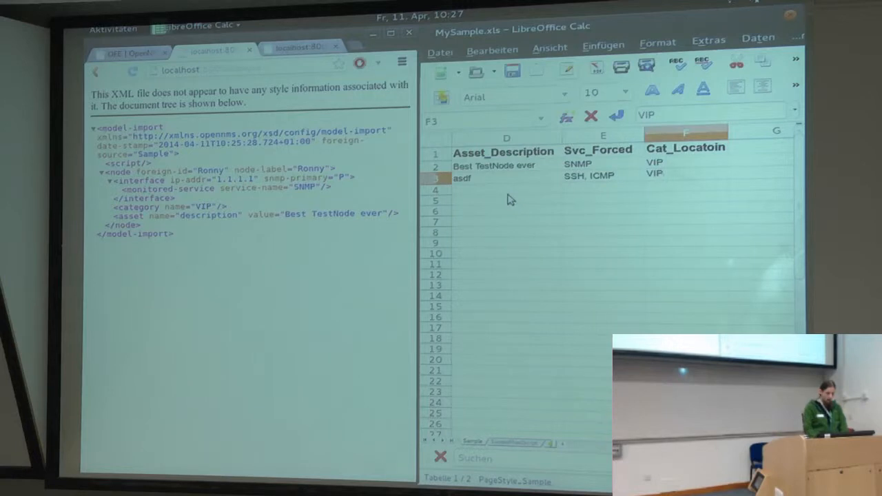
pyautogui.write('OGP')
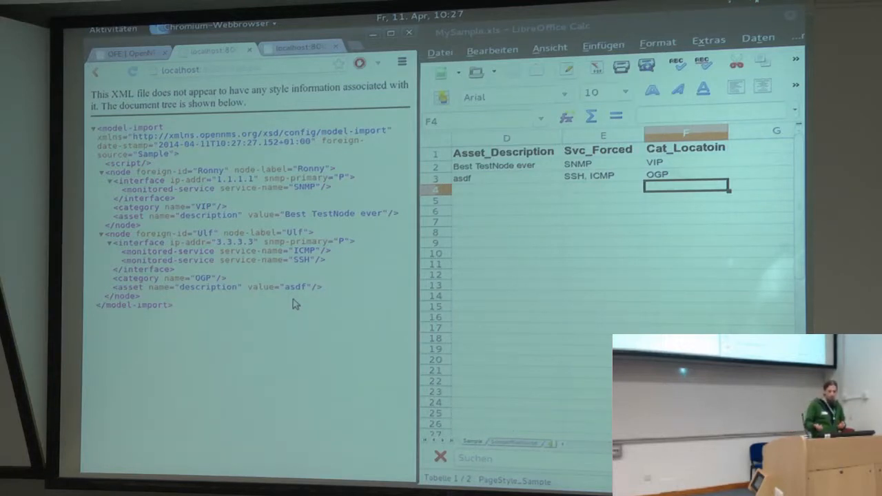
pyautogui.moveTo(744, 209)
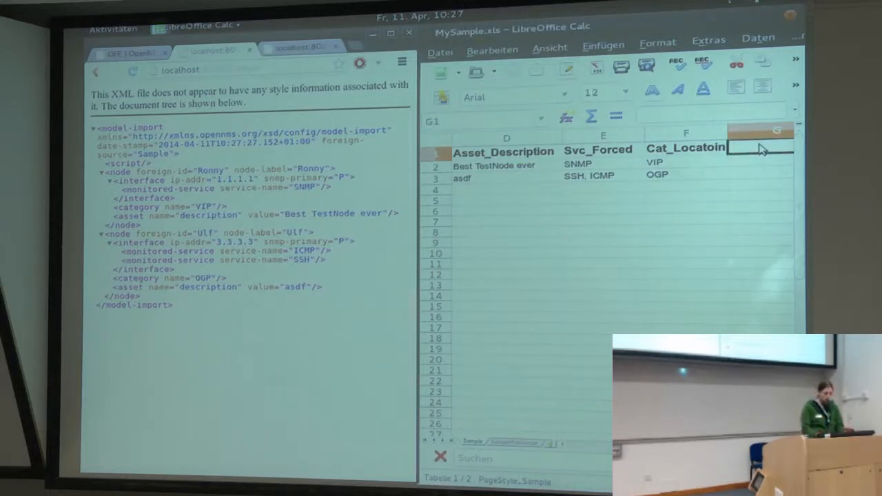
# Add a Cat_size column and give the SSH, ICMP requisition row the size XS.
pyautogui.write('Cat_')
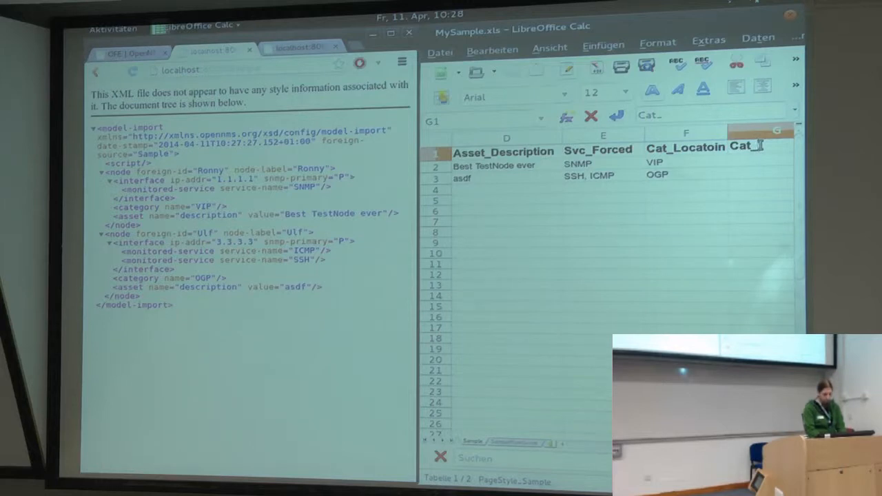
pyautogui.write('size')
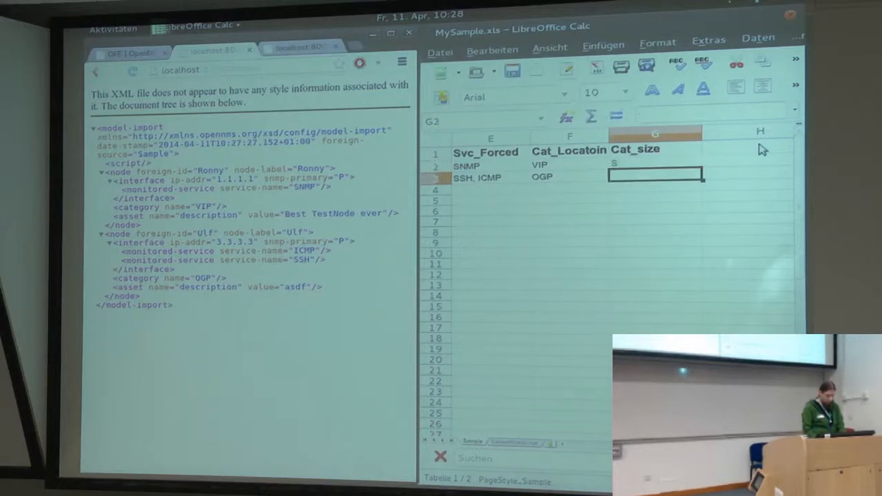
pyautogui.write('XS')
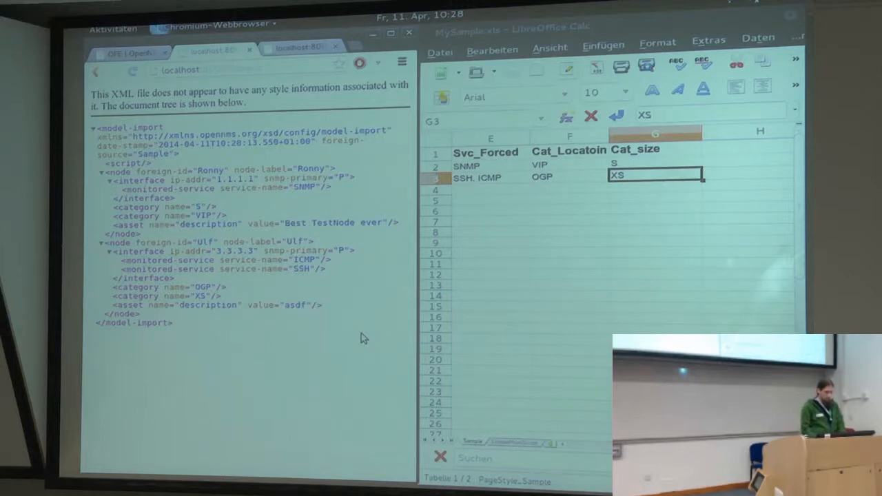
pyautogui.click(747, 150)
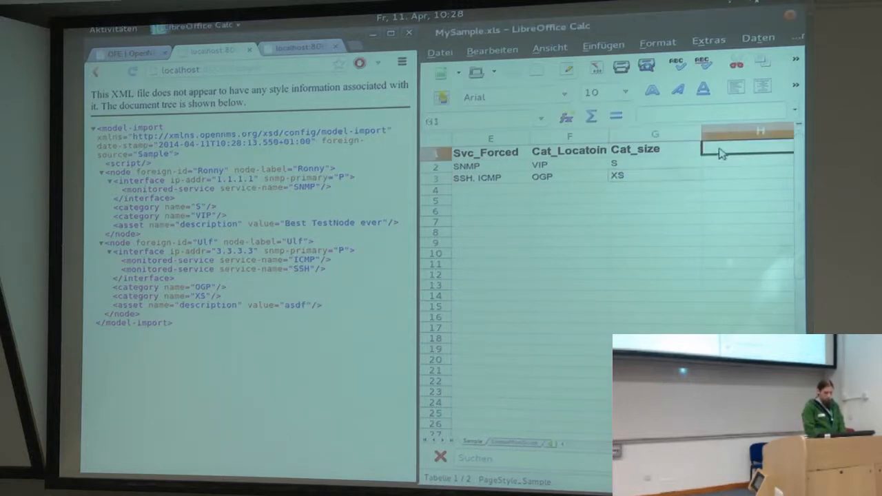
# Add an Asset_City column with Fulda for Ronny and unknow for Ulf.
pyautogui.write('Asset')
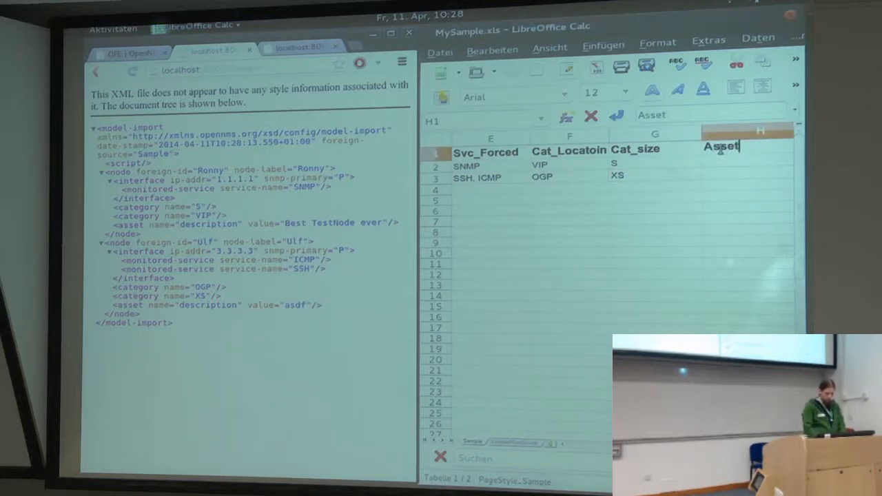
pyautogui.write('_c')
pyautogui.click(746, 165)
pyautogui.write('Fulda')
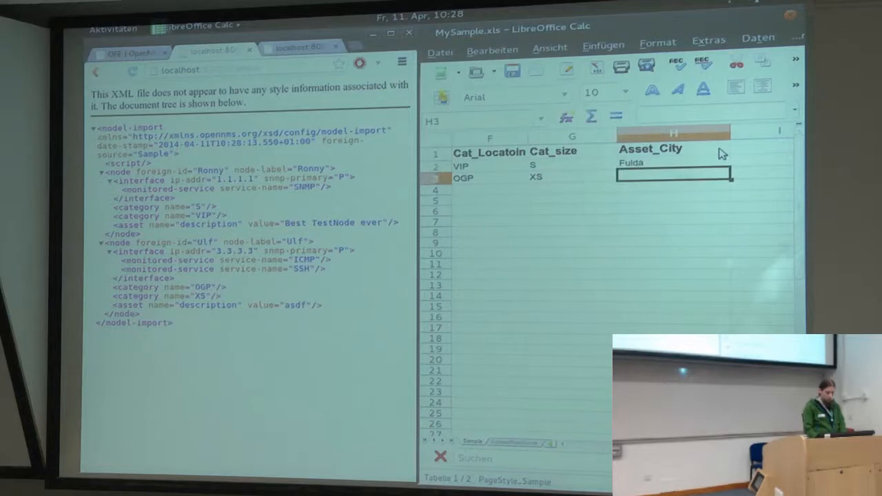
pyautogui.write('unknow')
pyautogui.click(761, 150)
pyautogui.write('Cat')
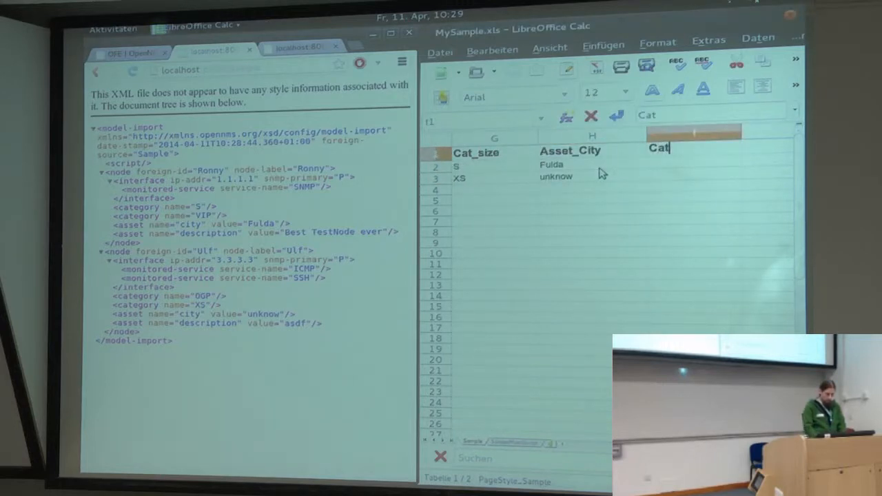
# Add a Cat_Job header and give Ronny the Developer, OGP job categories.
pyautogui.write('_')
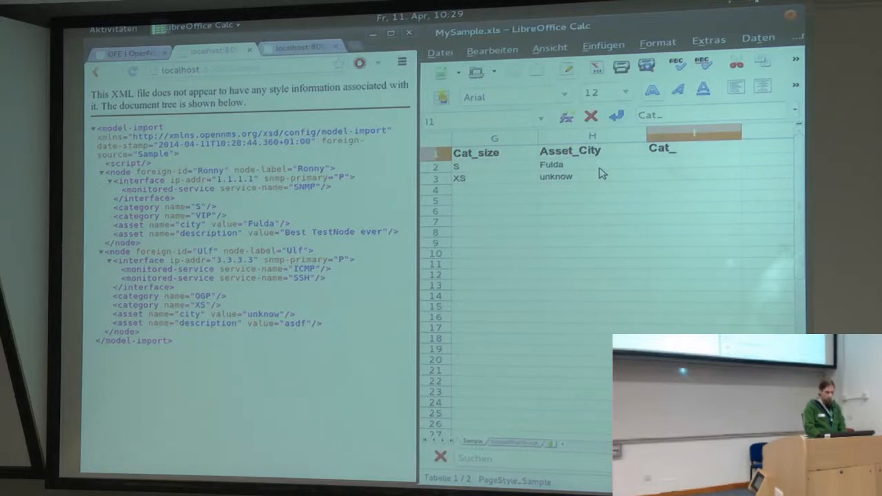
pyautogui.write('o')
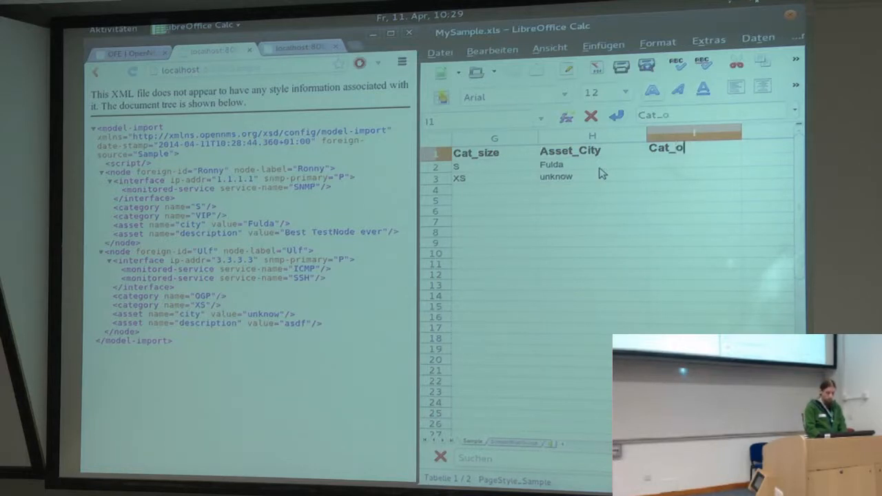
pyautogui.press('Return')
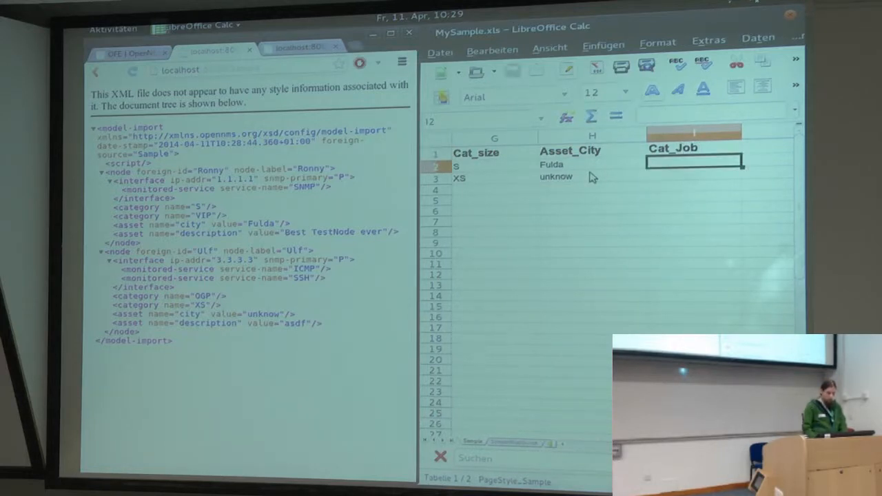
pyautogui.write('Develo')
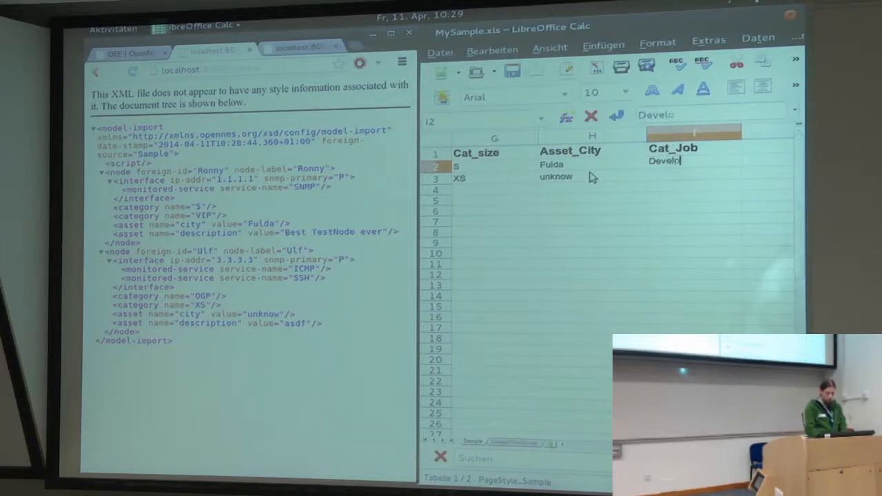
pyautogui.write('per,')
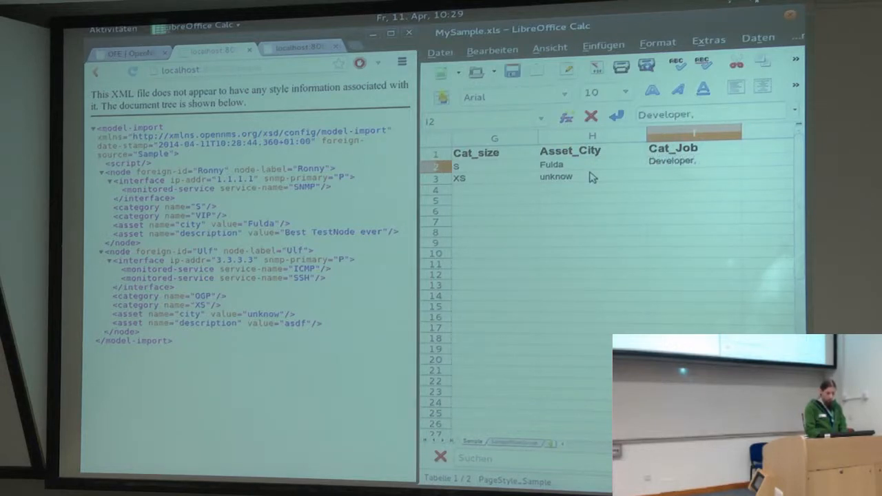
pyautogui.write('C')
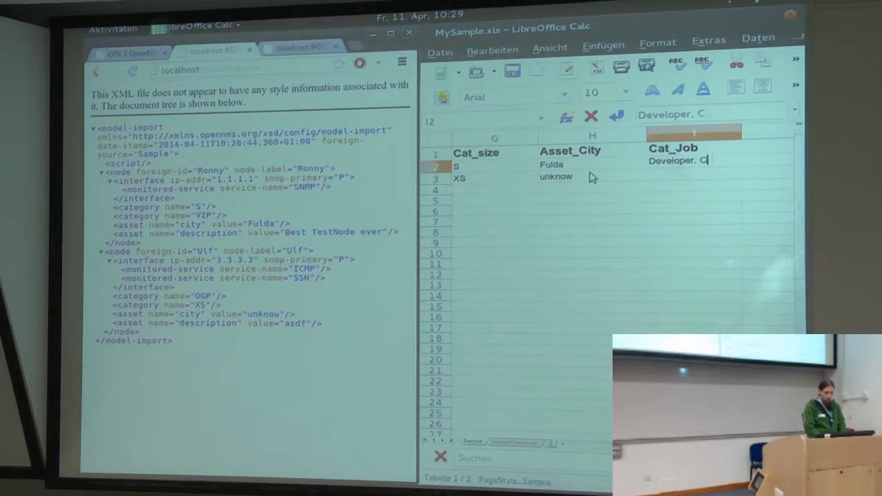
pyautogui.write('O')
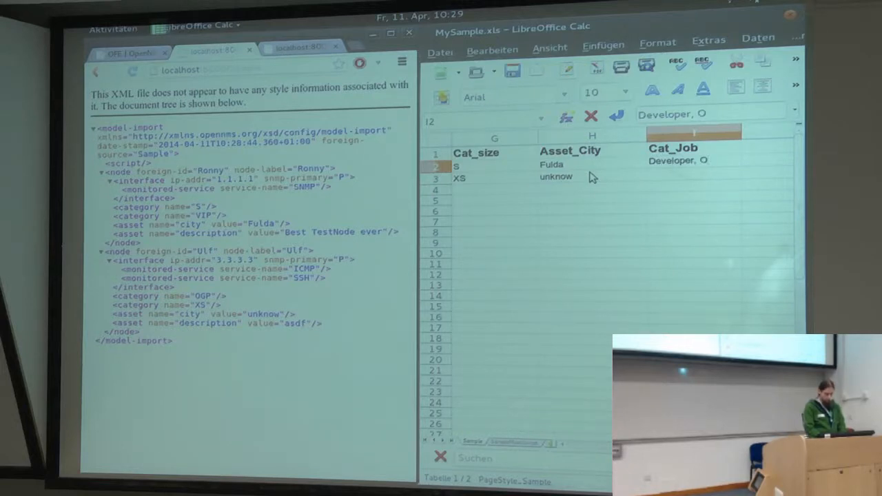
pyautogui.press('Return')
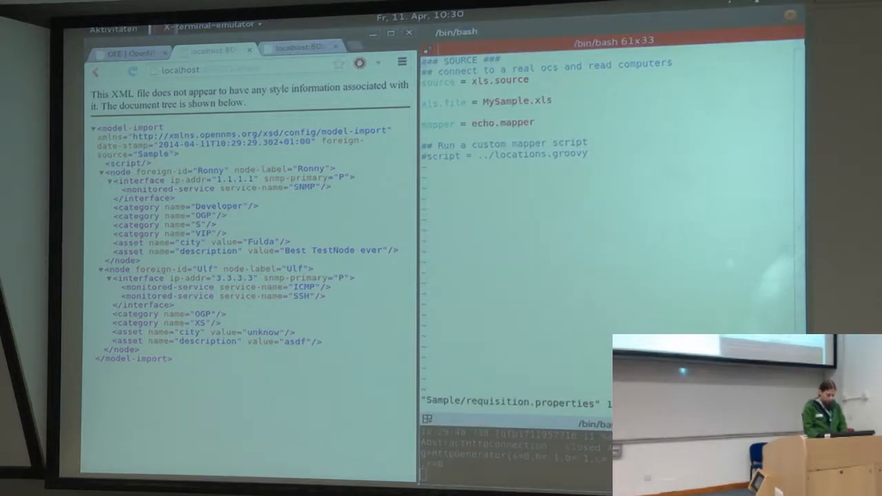
# Quit vim and start 'vim JdbcFrom', completing the JdbcFrom source folder name.
pyautogui.write(':q')
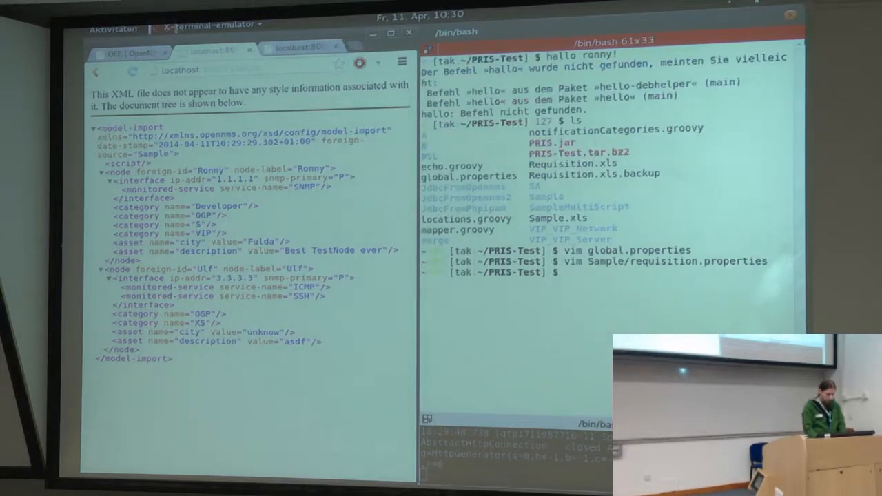
pyautogui.write('vim')
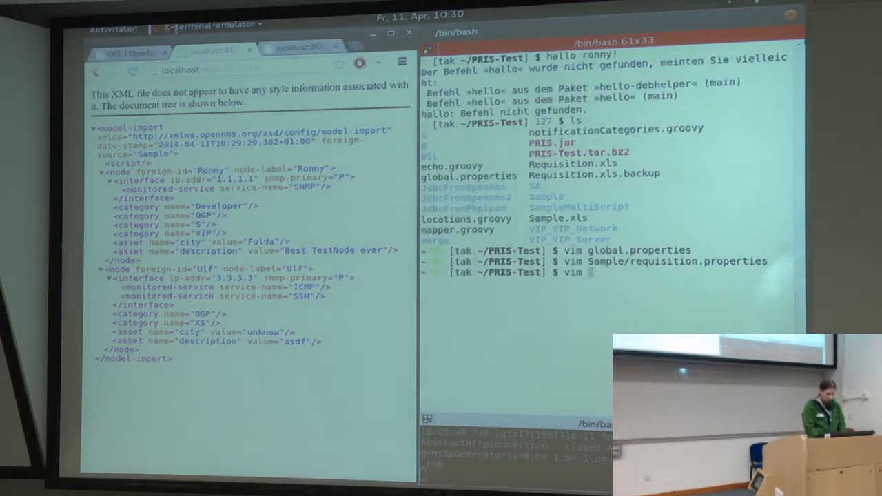
pyautogui.write('JdbcFrom')
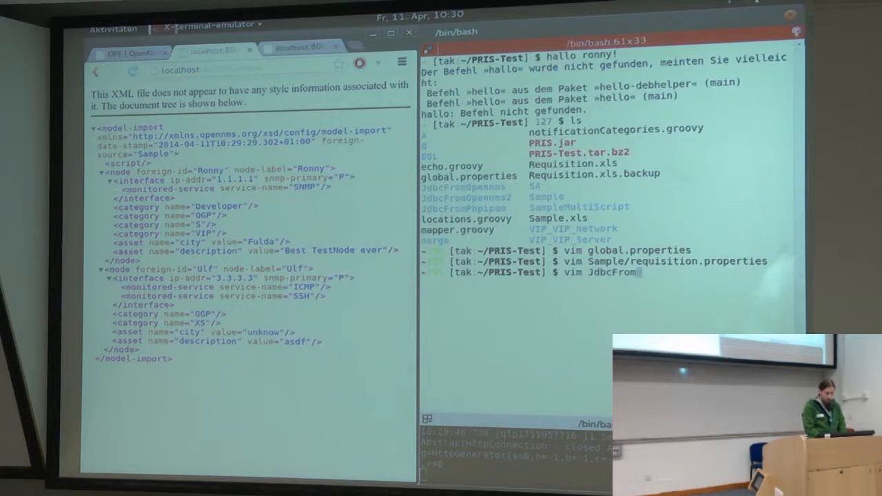
pyautogui.write('O')
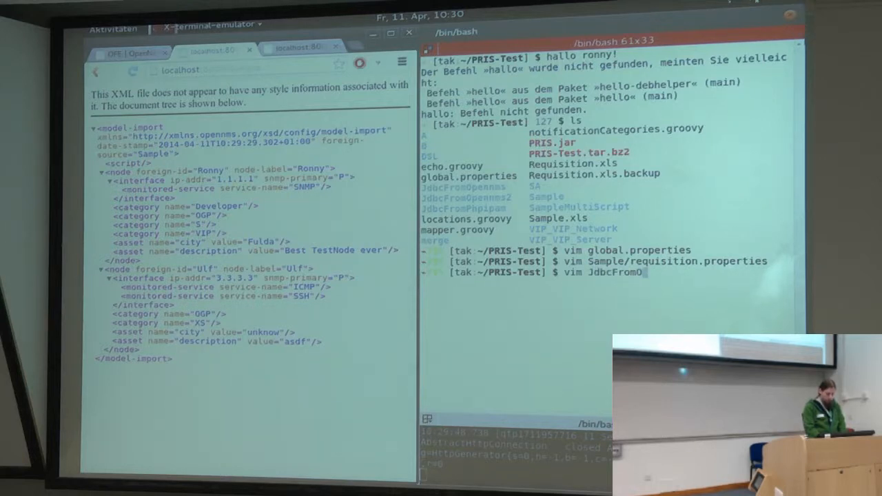
pyautogui.press('Tab')
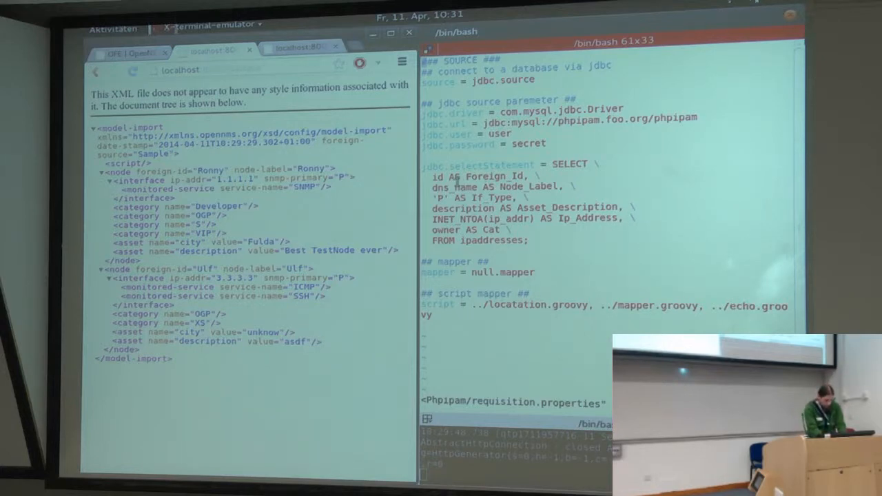
pyautogui.doubleClick(482, 176)
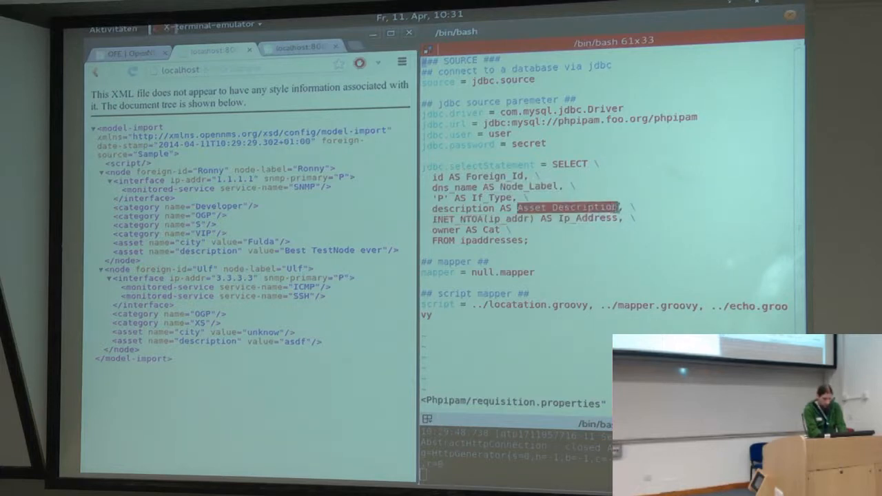
pyautogui.moveTo(631, 252)
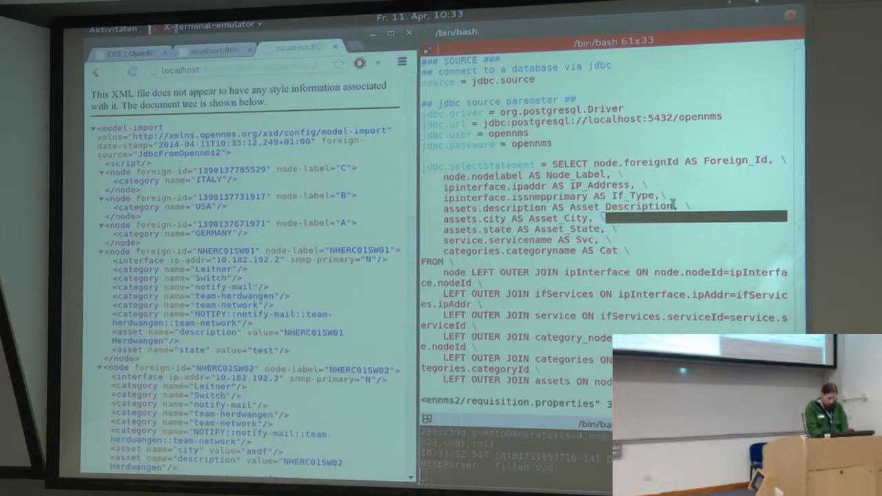
# Quit vim with :q after the OpenNMS requisition file, returning to the PRIS-Test prompt.
pyautogui.click(691, 206)
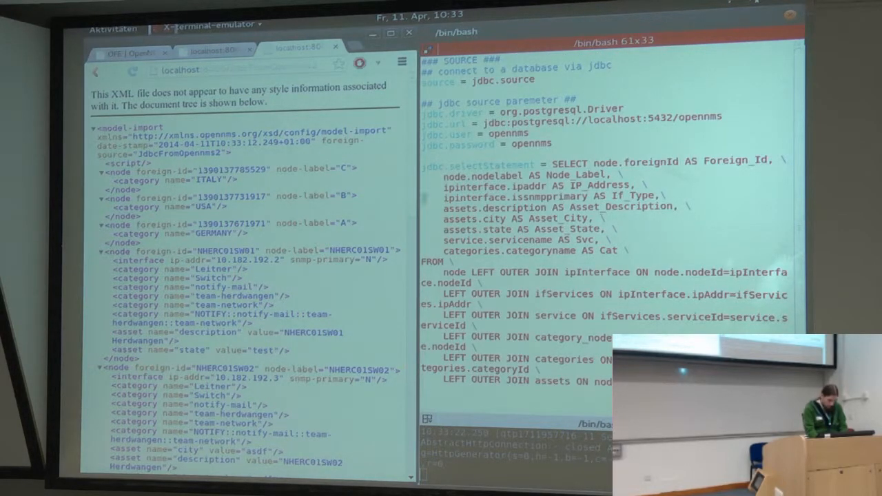
pyautogui.scroll(-3)
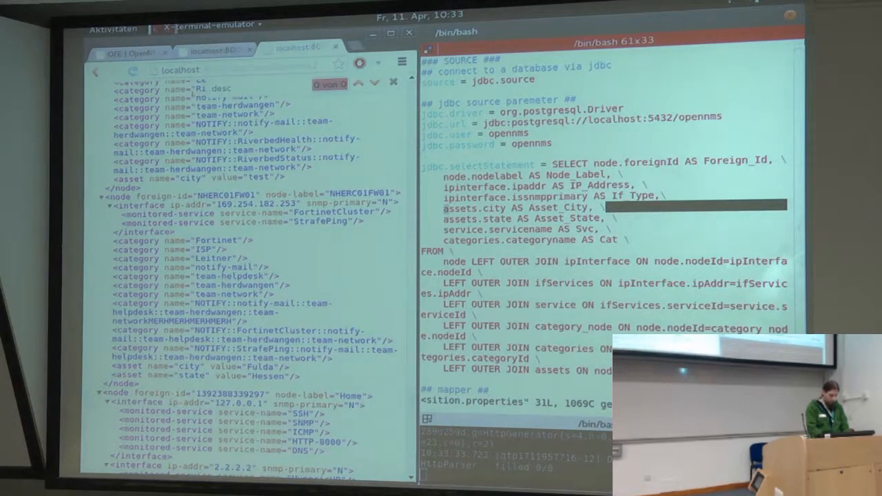
pyautogui.write(':q!')
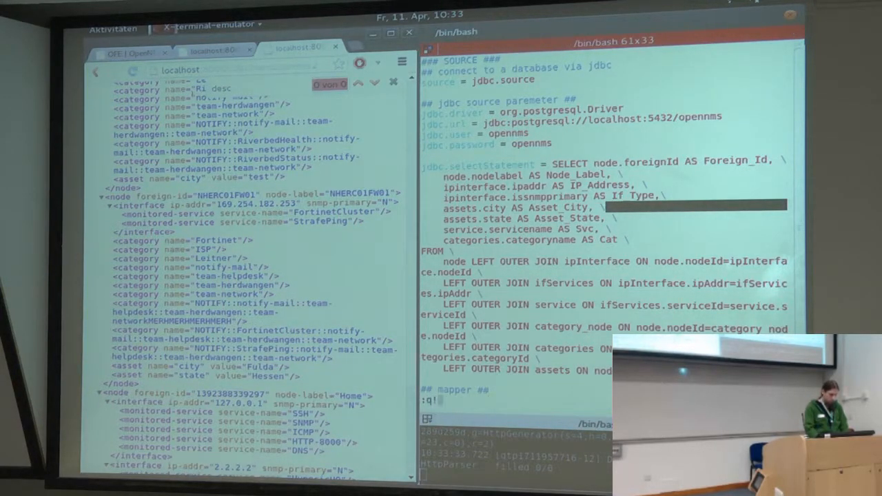
pyautogui.press('Return')
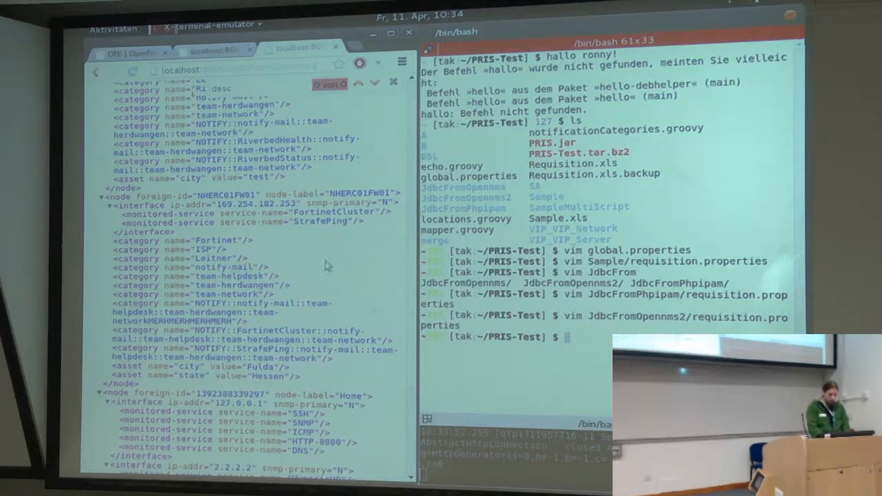
pyautogui.moveTo(605, 367)
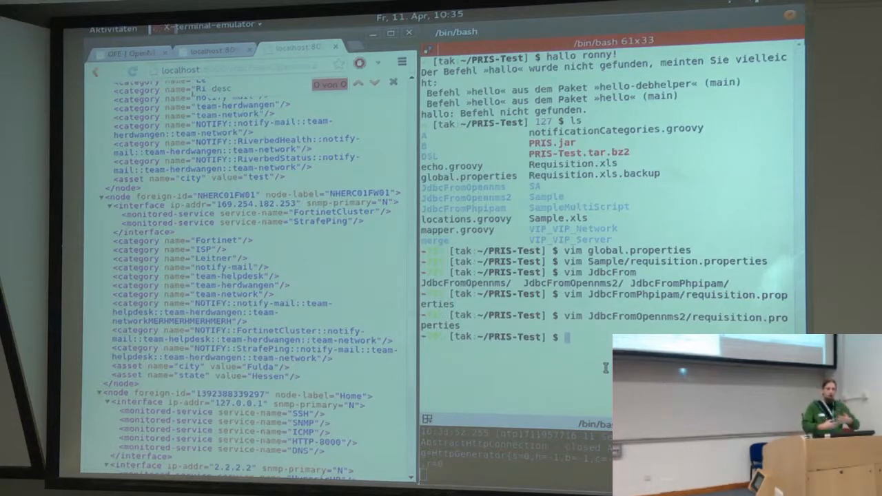
# Edit merge/requisition.properties in vim with A and B sources, null mapper and ../echo.groovy script.
pyautogui.write('vim /')
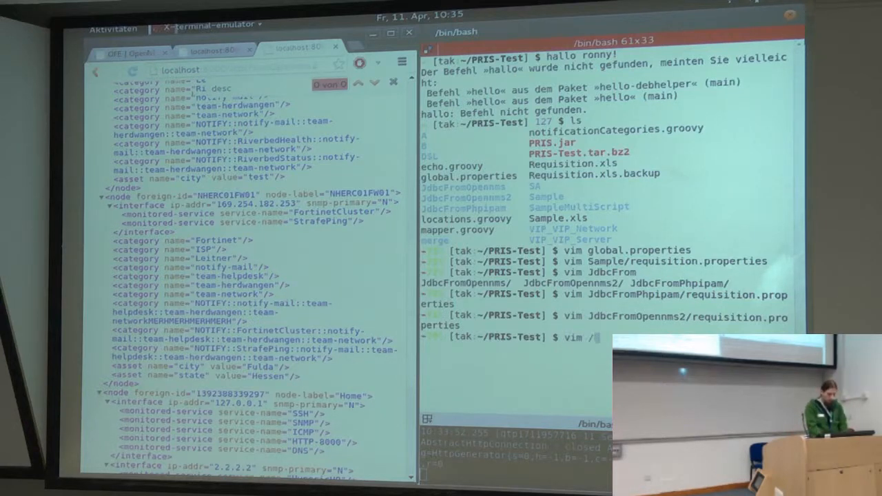
pyautogui.write('med')
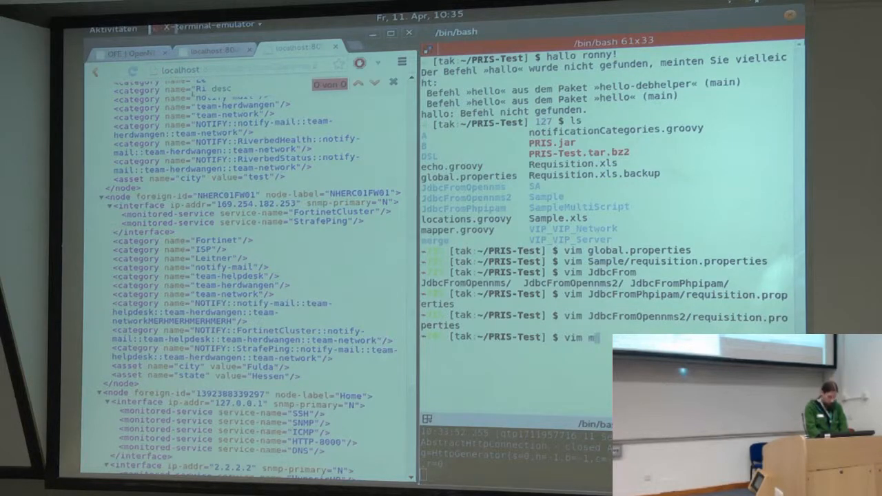
pyautogui.write('erg')
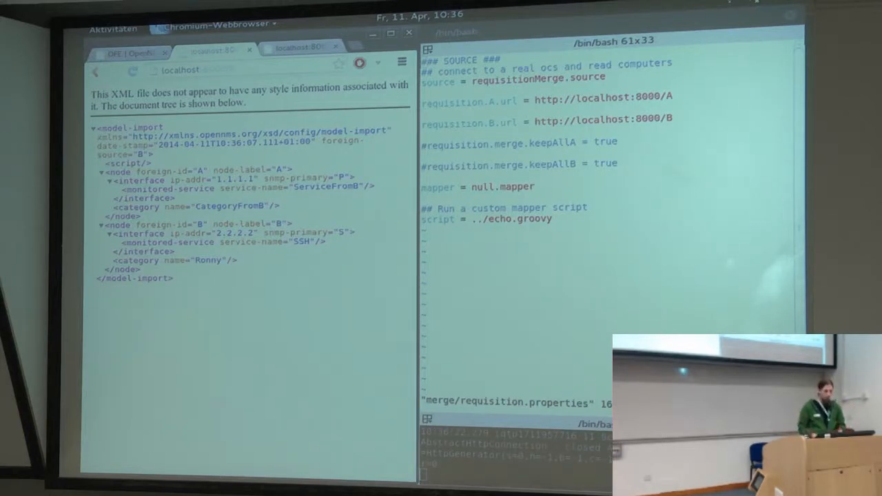
pyautogui.click(200, 69)
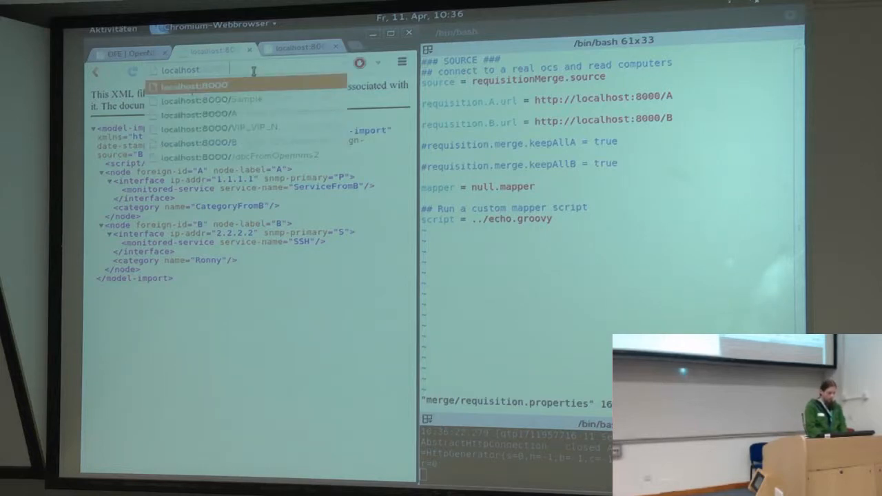
# Load localhost /merge to show node A enriched with B's services and categories.
pyautogui.write('/merge')
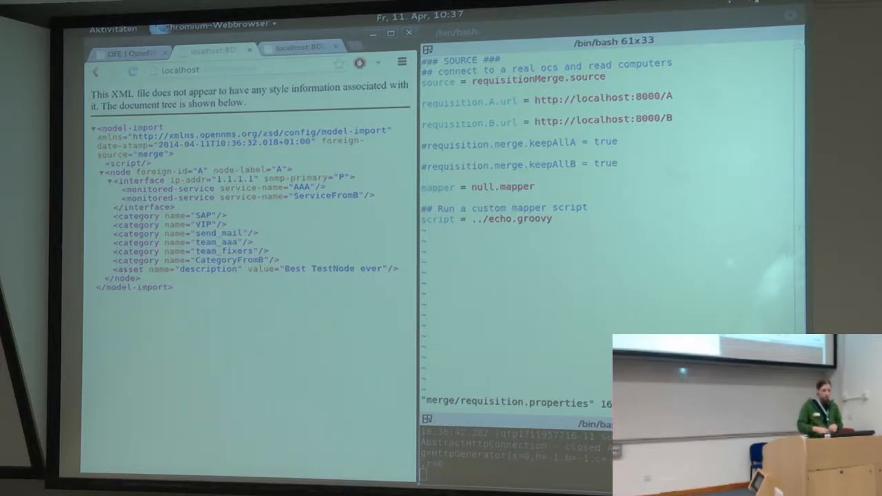
pyautogui.click(614, 163)
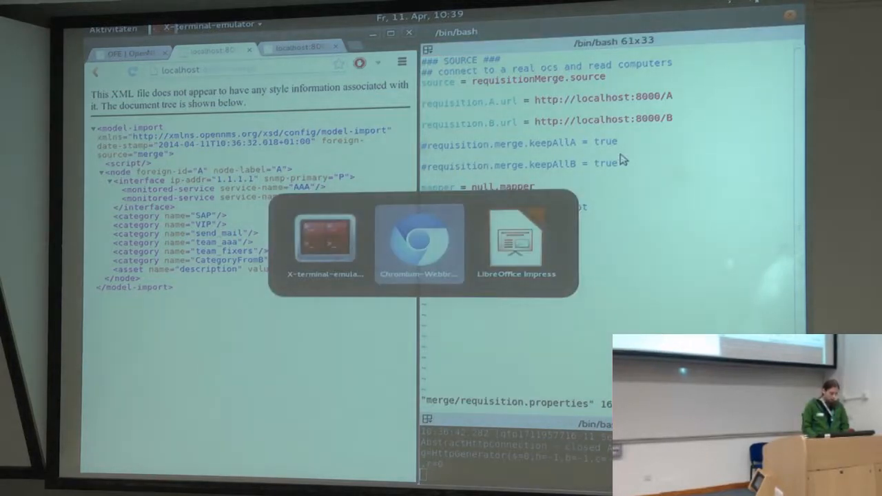
# Start the Impress slideshow and advance from the Requisition slide toward the multiple-scripts slide.
pyautogui.click(515, 237)
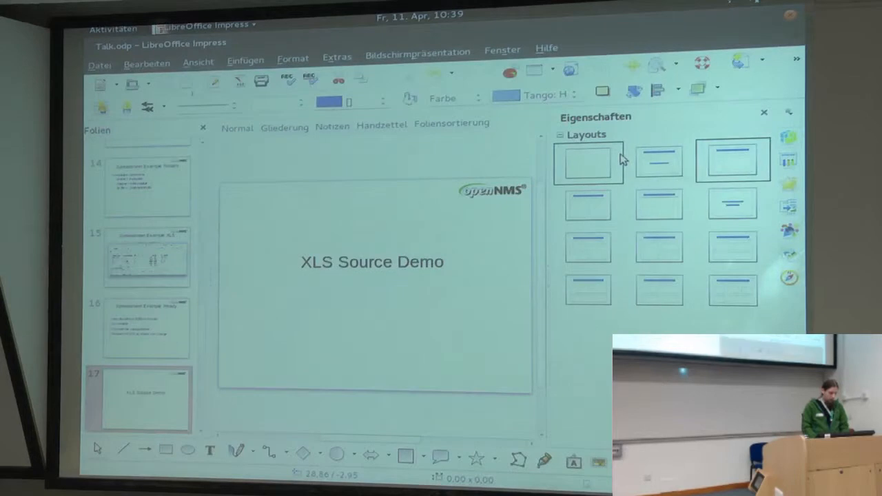
pyautogui.click(733, 160)
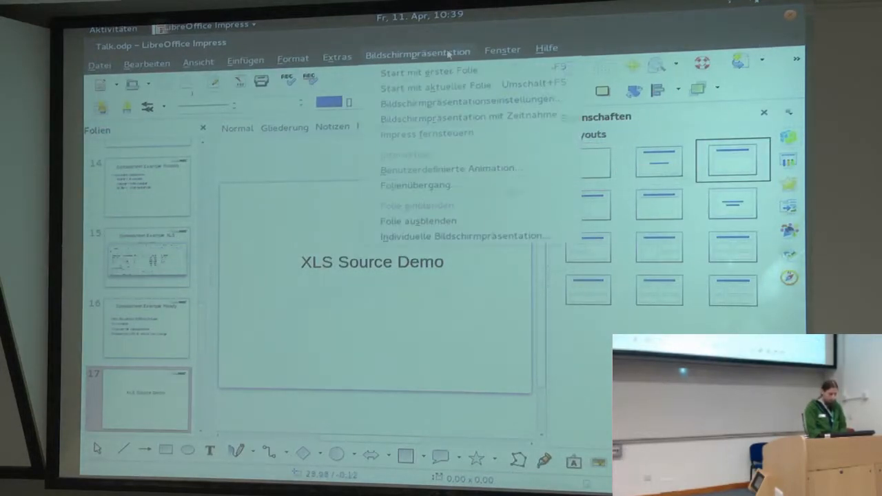
pyautogui.click(427, 70)
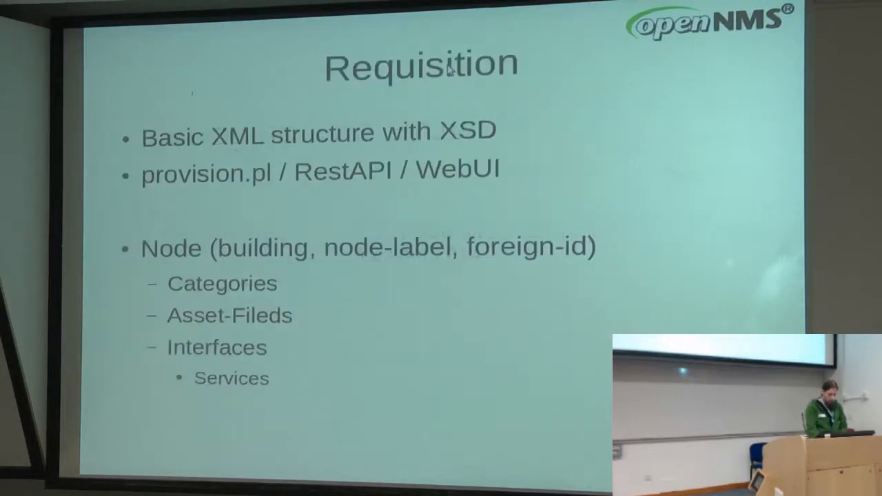
pyautogui.press('right')
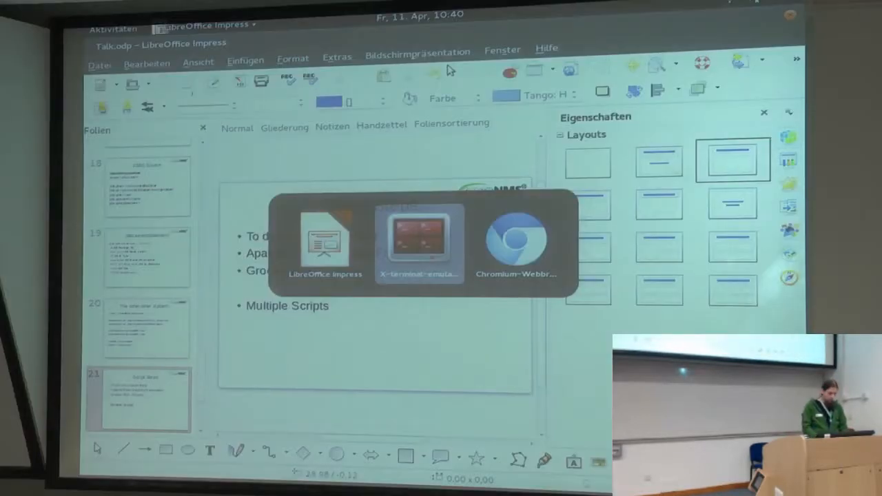
# Return to the PRIS-Test shell and begin a new vim command.
pyautogui.click(419, 245)
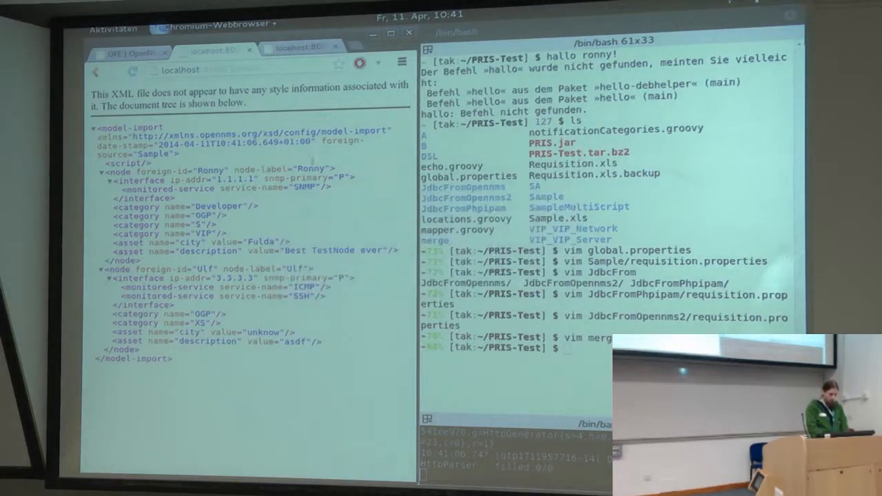
pyautogui.write('vim /')
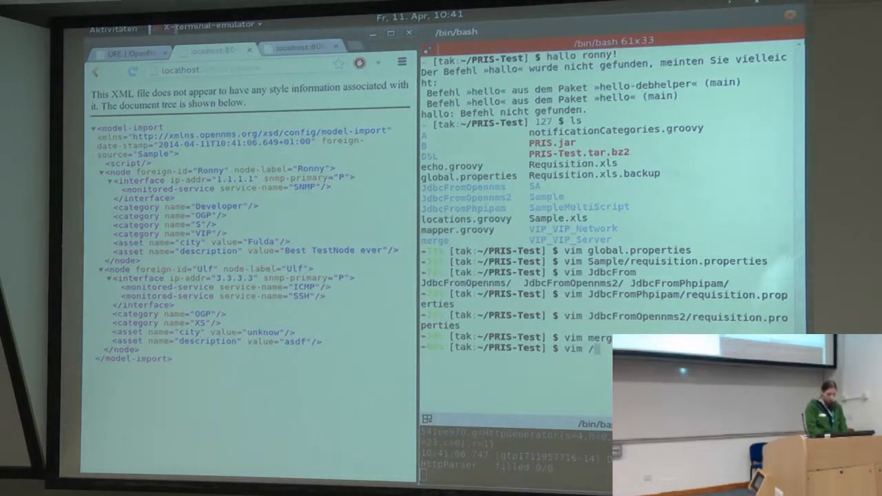